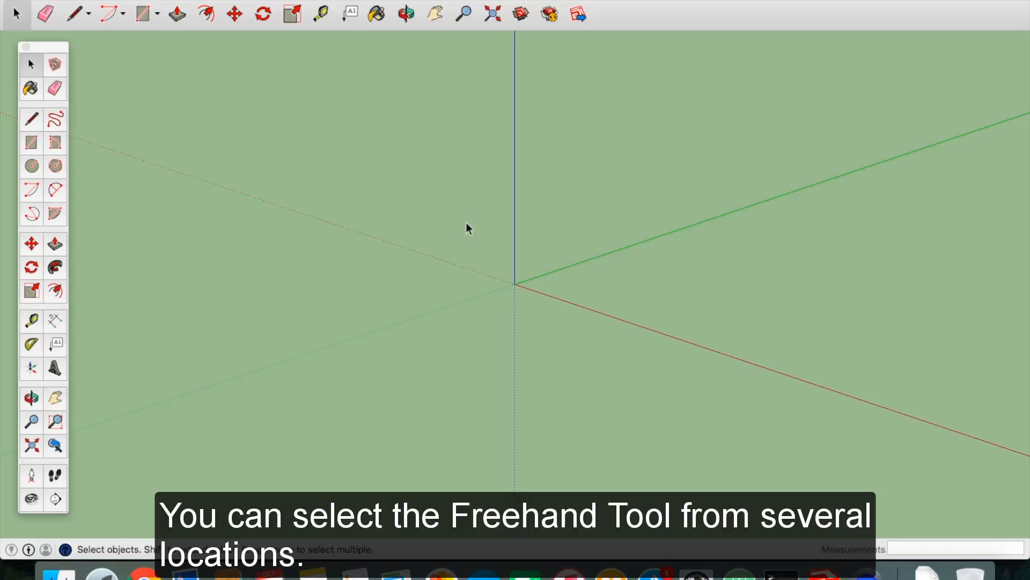
{"action": "mouse_move", "coordinate": [421, 210]}
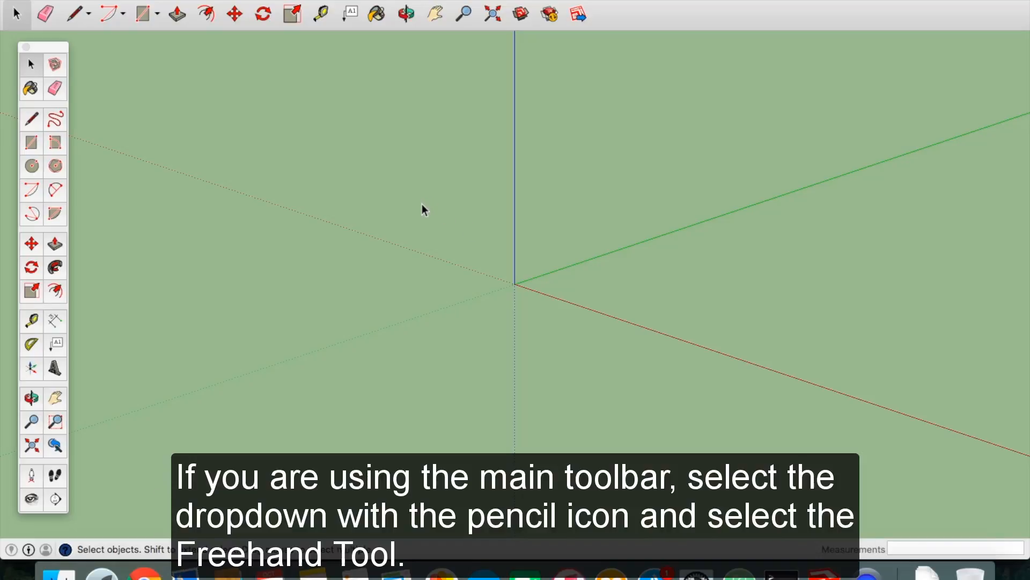
{"action": "mouse_move", "coordinate": [92, 15]}
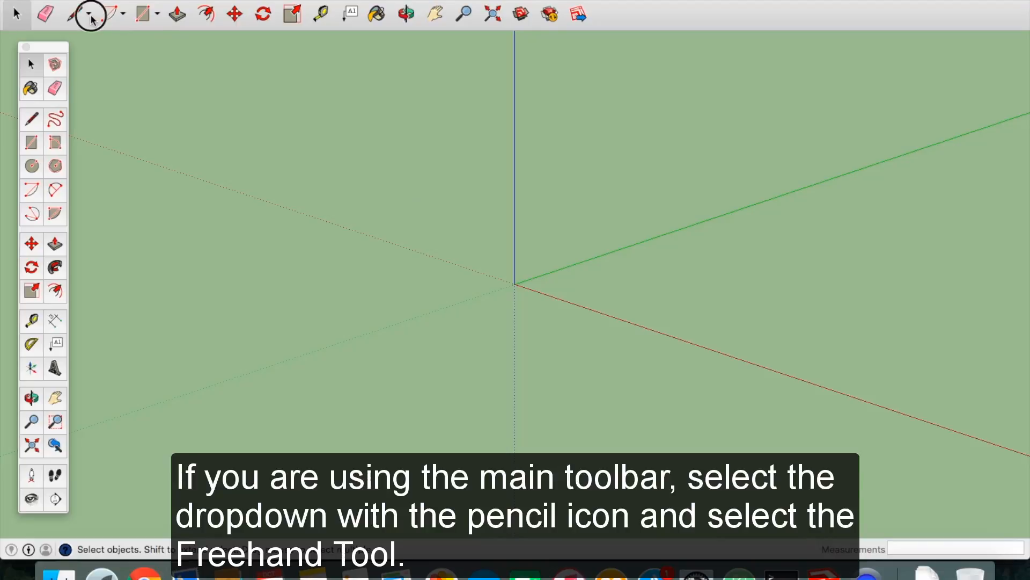
Switch the drawing tool from the pencil to the Freehand tool.
{"action": "left_click", "coordinate": [71, 13]}
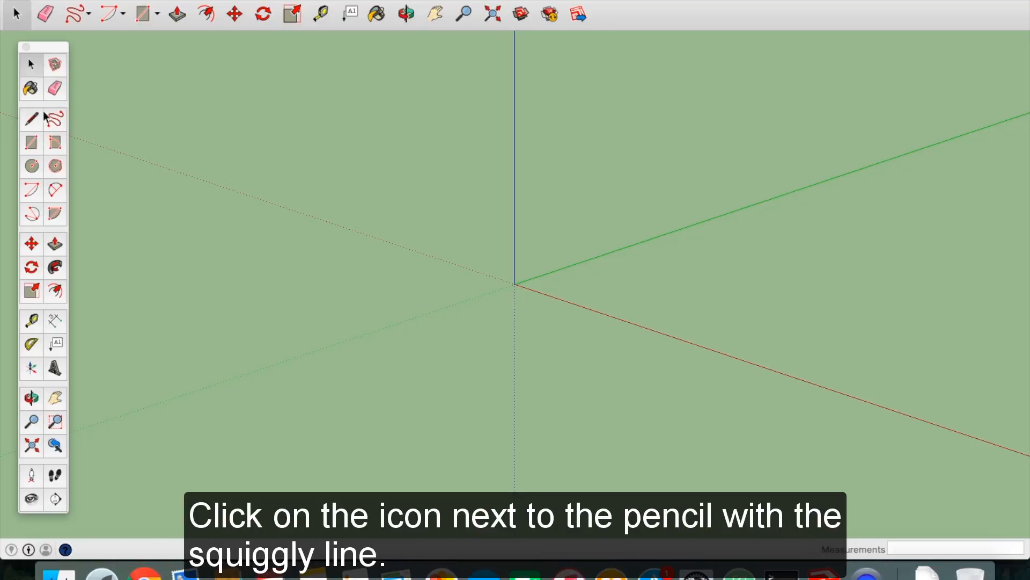
{"action": "left_click", "coordinate": [55, 119]}
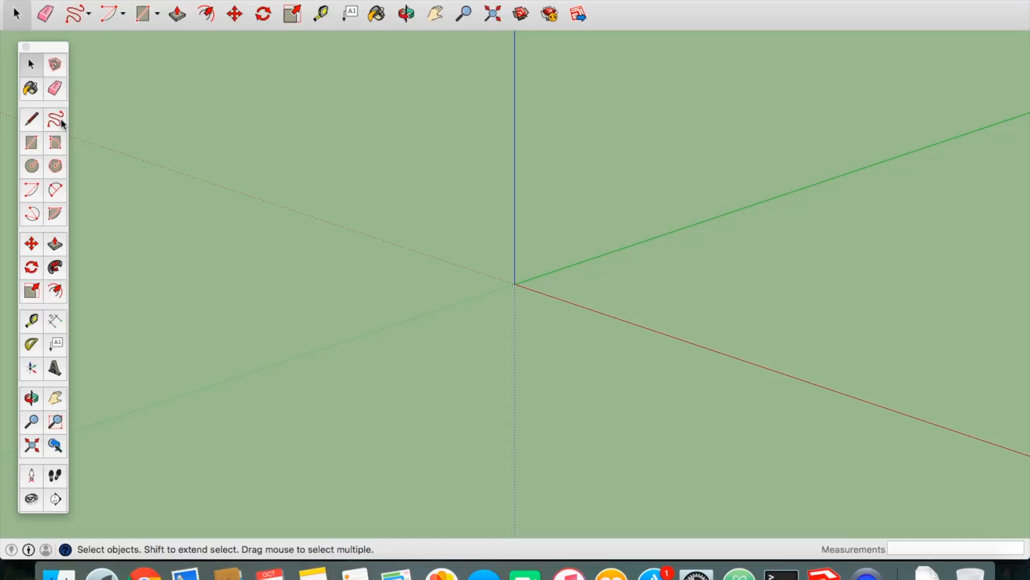
{"action": "left_click", "coordinate": [55, 120]}
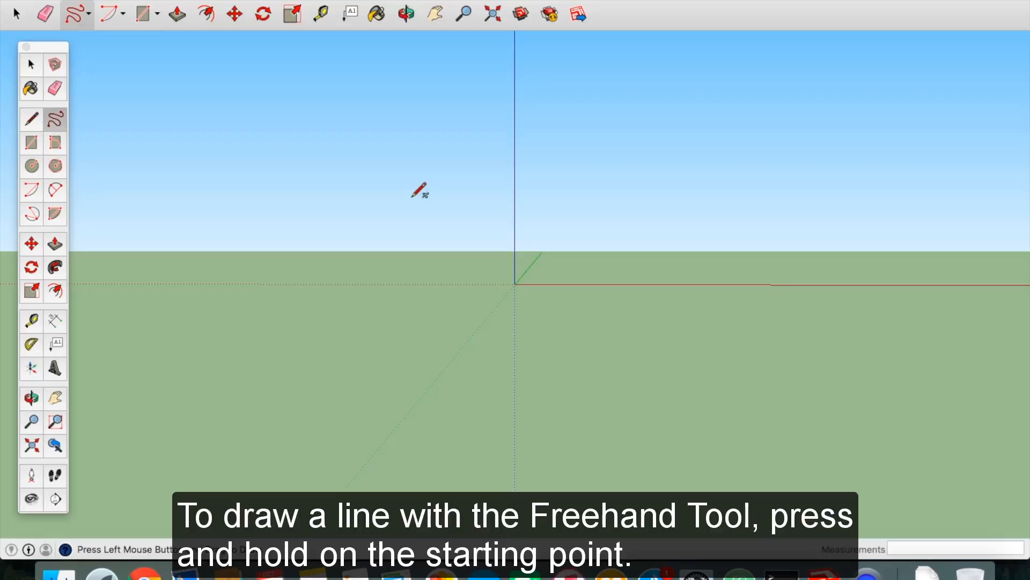
{"action": "mouse_move", "coordinate": [535, 279]}
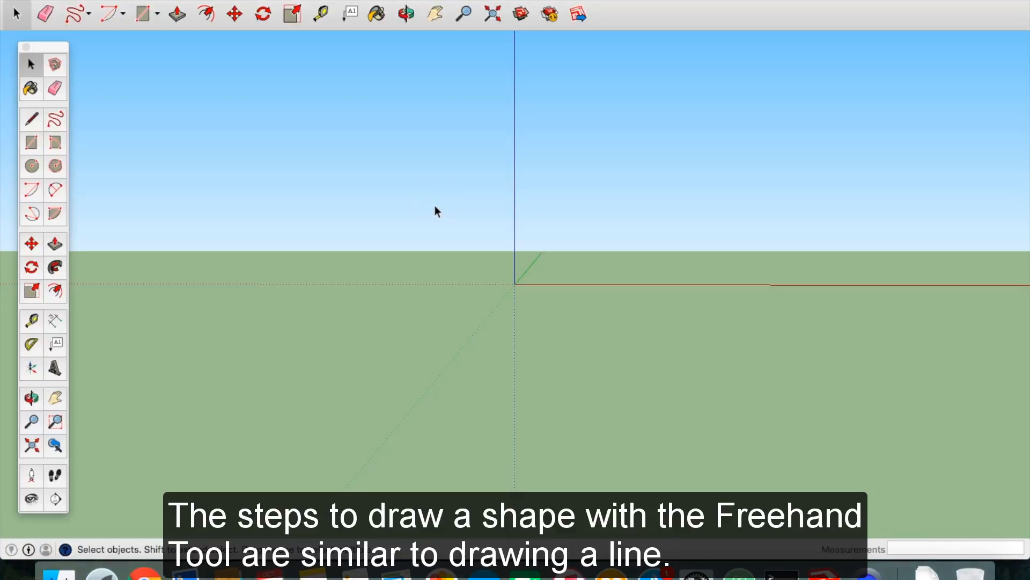
{"action": "mouse_move", "coordinate": [299, 235]}
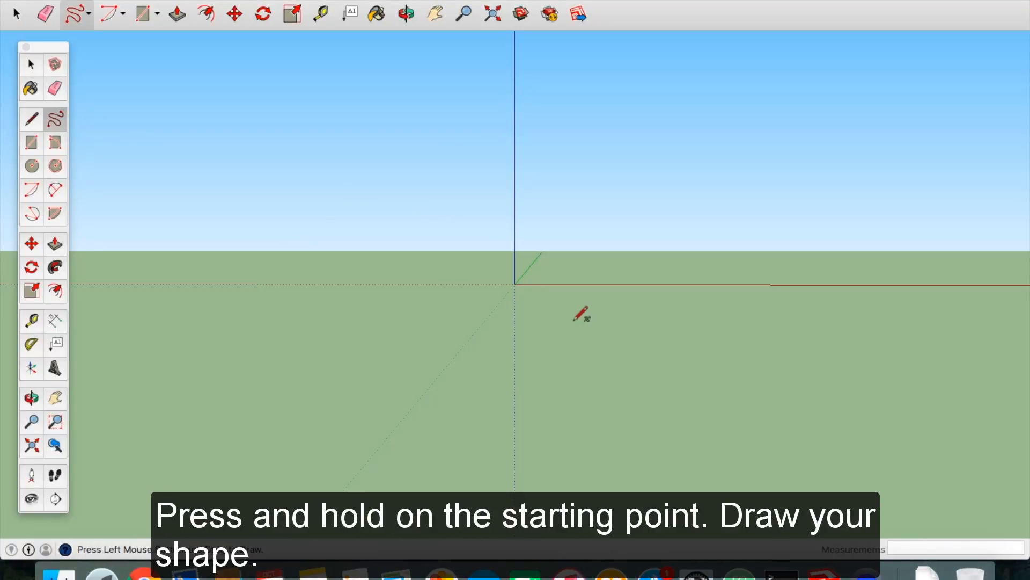
{"action": "mouse_move", "coordinate": [514, 287]}
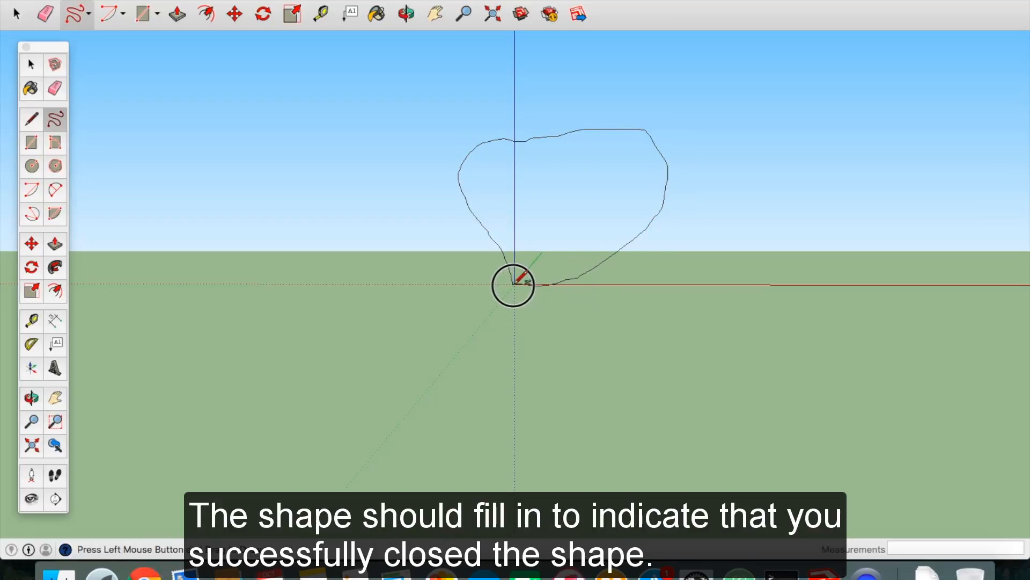
Draw a freehand loop from the axes origin and close it back on the origin.
{"action": "left_click", "coordinate": [516, 285]}
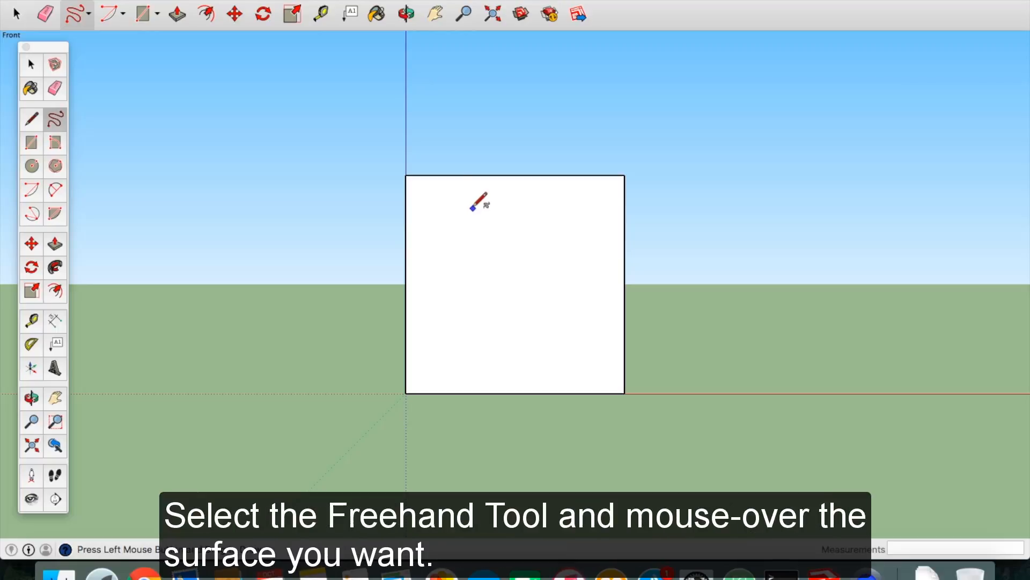
{"action": "mouse_move", "coordinate": [449, 272]}
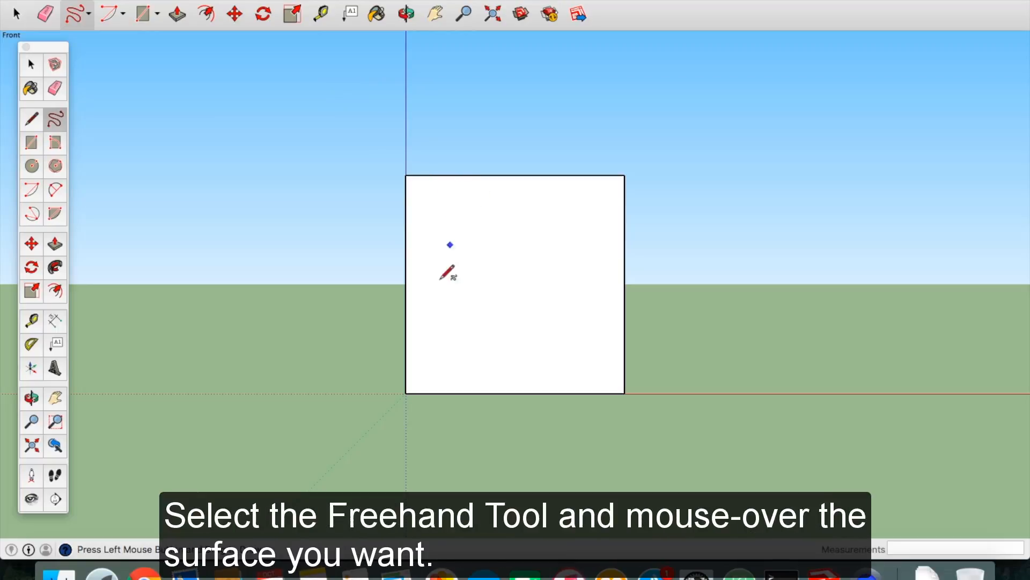
{"action": "mouse_move", "coordinate": [506, 293]}
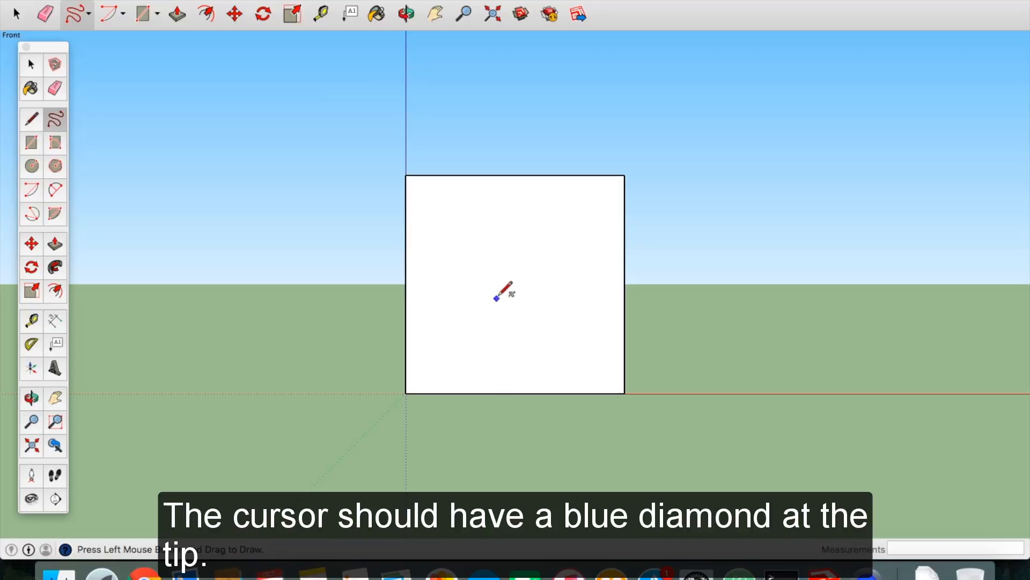
{"action": "mouse_move", "coordinate": [567, 217]}
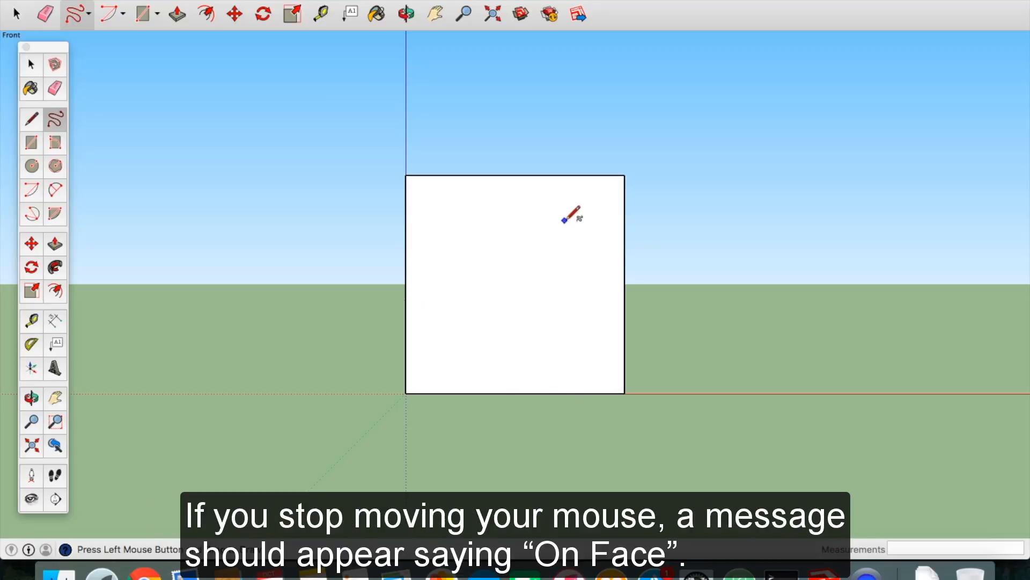
{"action": "mouse_move", "coordinate": [532, 237]}
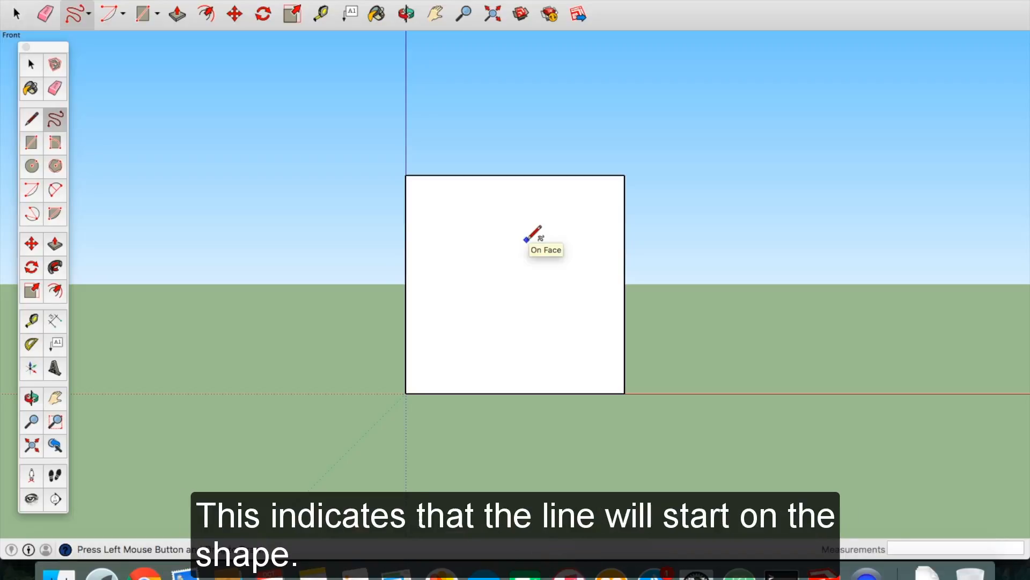
{"action": "mouse_move", "coordinate": [449, 304]}
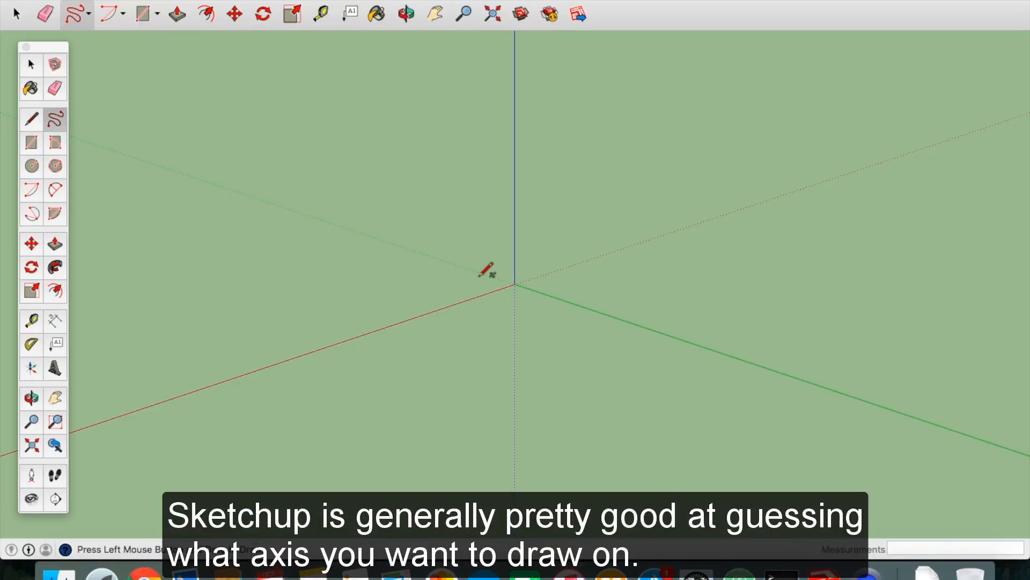
{"action": "mouse_move", "coordinate": [519, 283]}
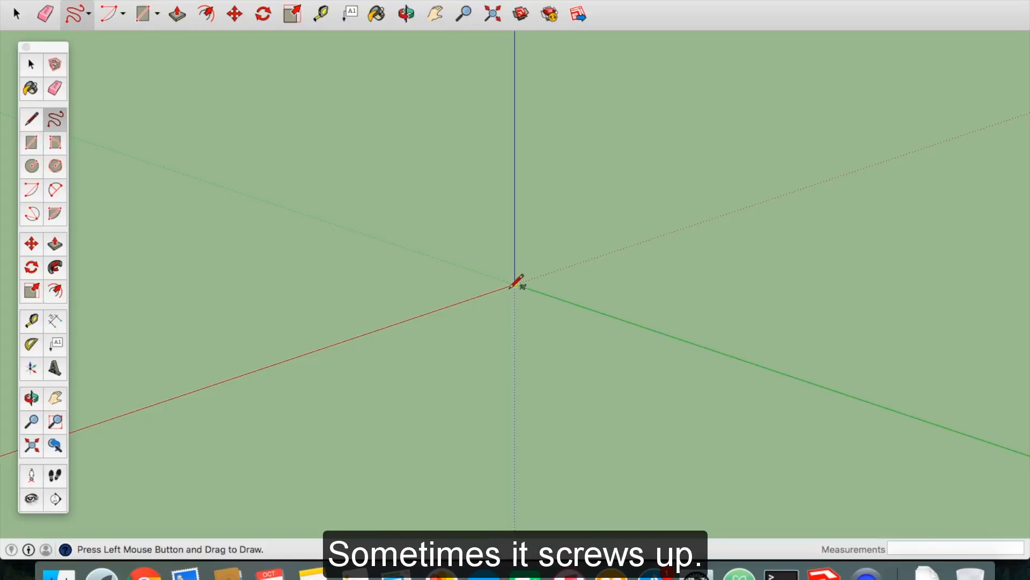
{"action": "mouse_move", "coordinate": [531, 248]}
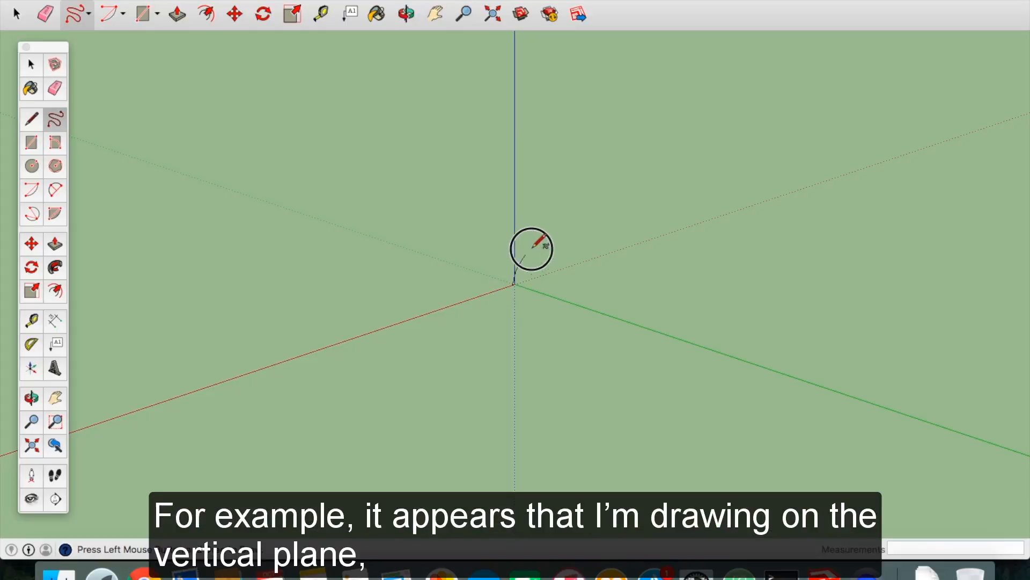